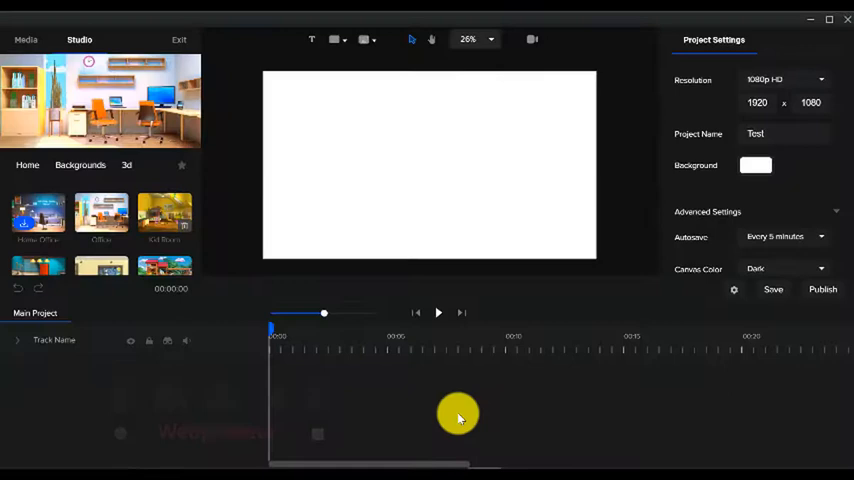
pyautogui.moveTo(100, 212)
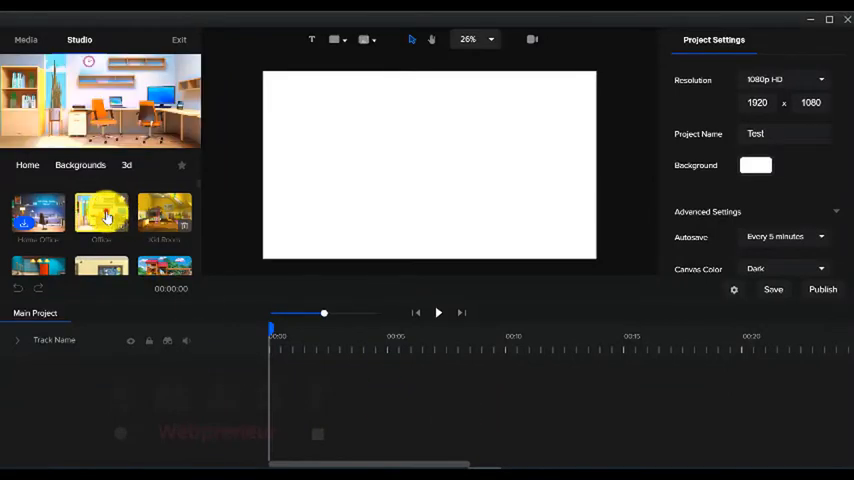
# - Use the office room backdrop, place the man on the left and give the woman an action
pyautogui.click(100, 210)
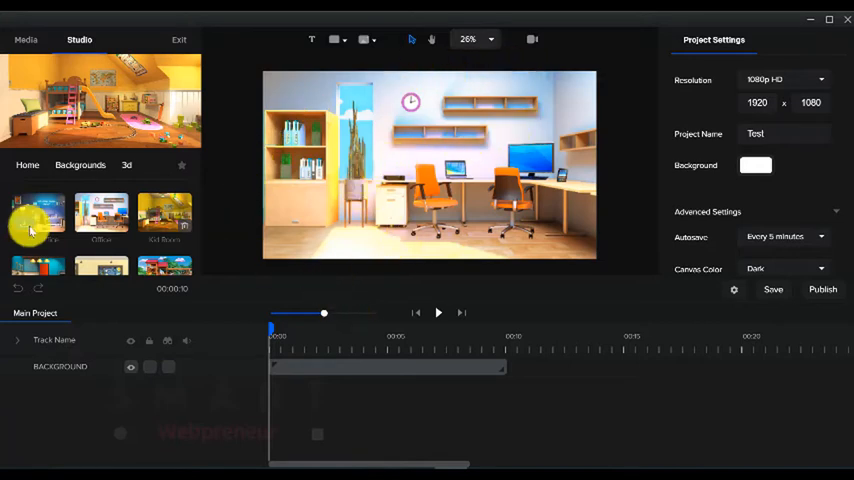
pyautogui.click(76, 164)
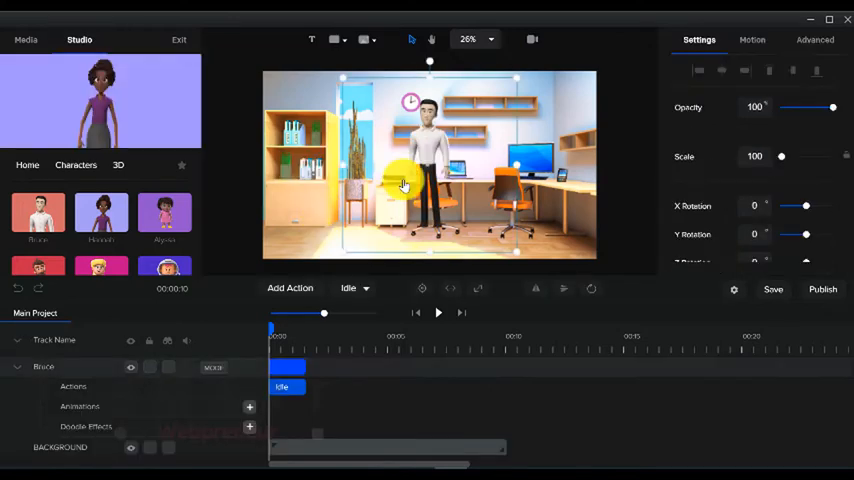
pyautogui.moveTo(404, 184); pyautogui.dragTo(330, 184)
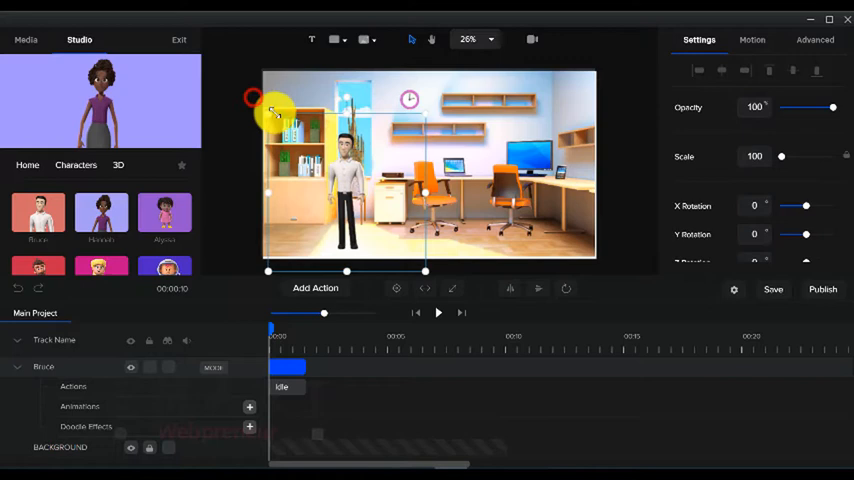
pyautogui.moveTo(252, 98); pyautogui.dragTo(234, 92)
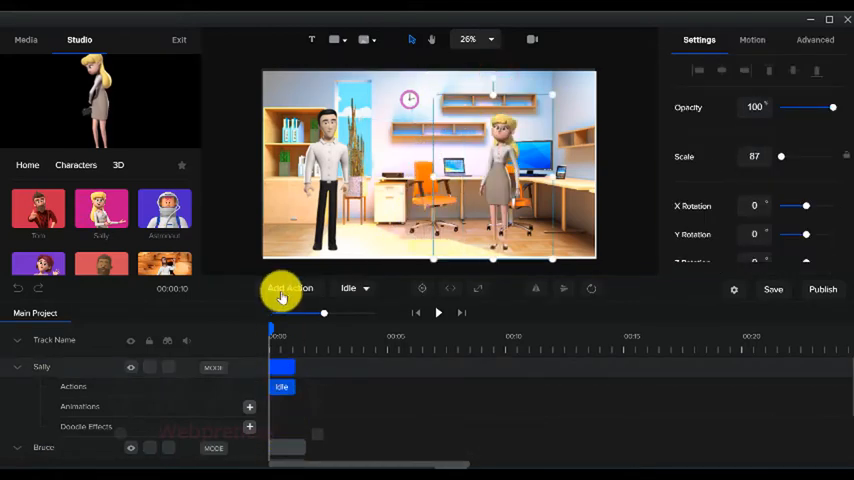
pyautogui.click(290, 288)
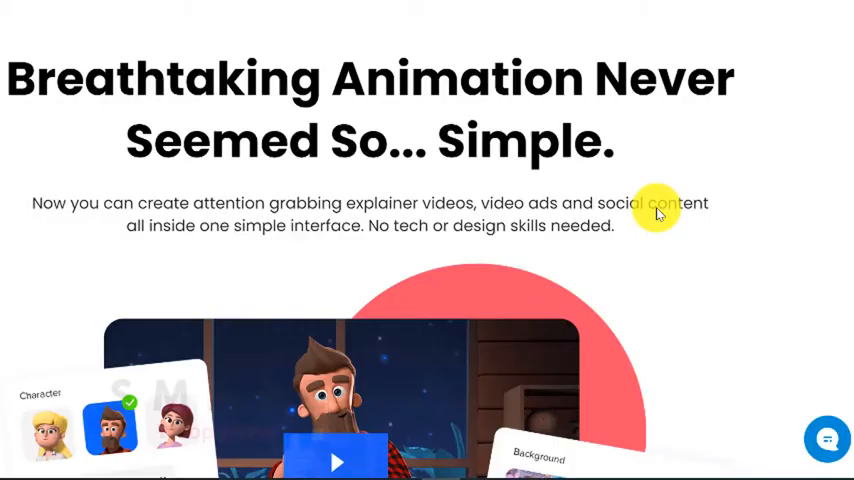
# - Scroll the sales page down to the $67 lifetime deal and rating section
pyautogui.scroll(-3)
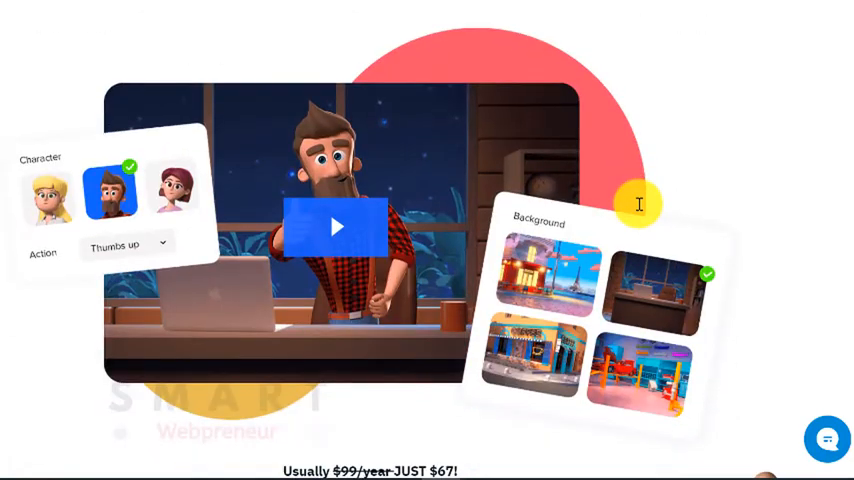
pyautogui.scroll(-3)
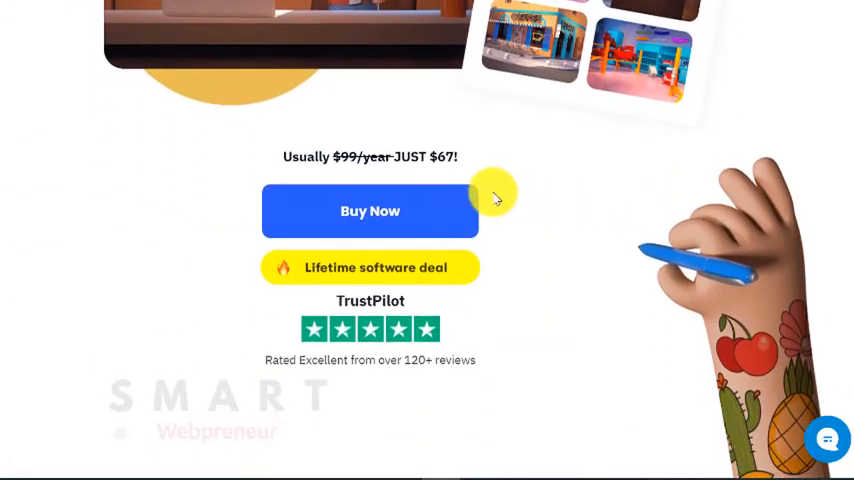
pyautogui.moveTo(448, 160)
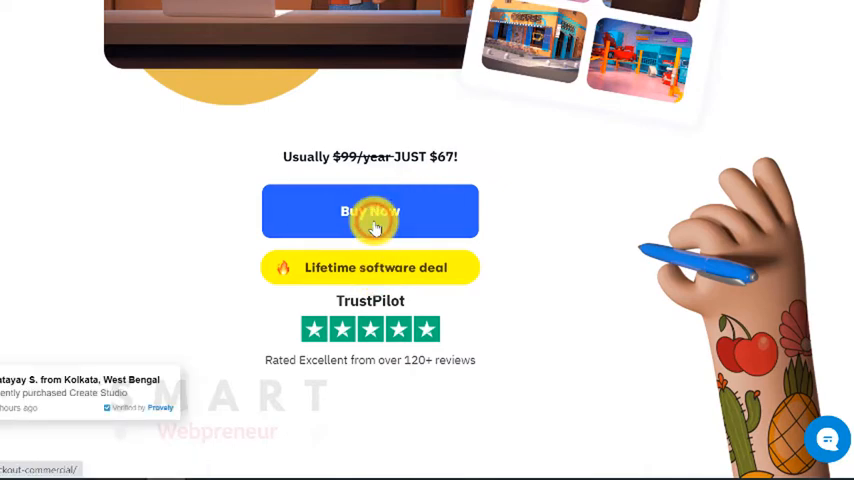
# - Buy Now the $67 lifetime deal and review the Commercial Use License checkout benefits
pyautogui.click(370, 212)
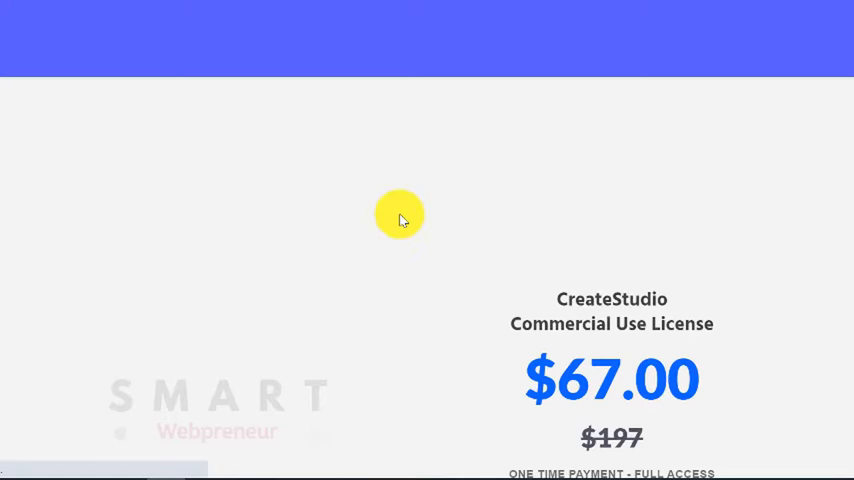
pyautogui.scroll(-3)
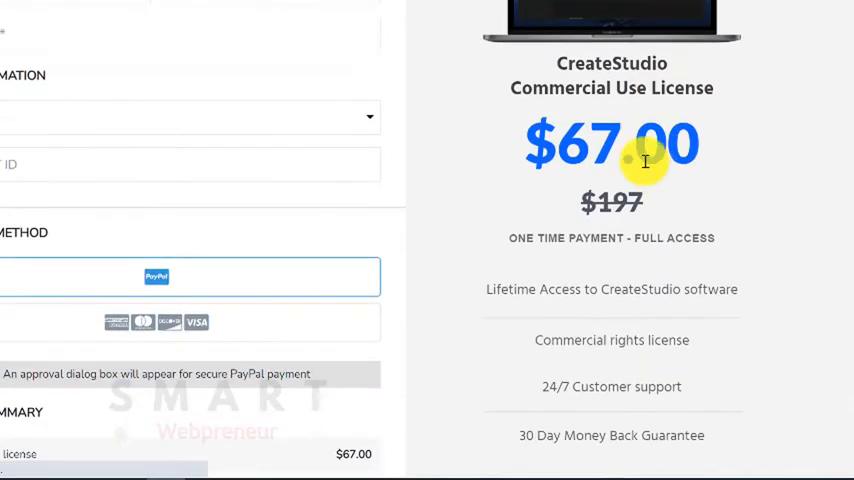
pyautogui.moveTo(636, 156)
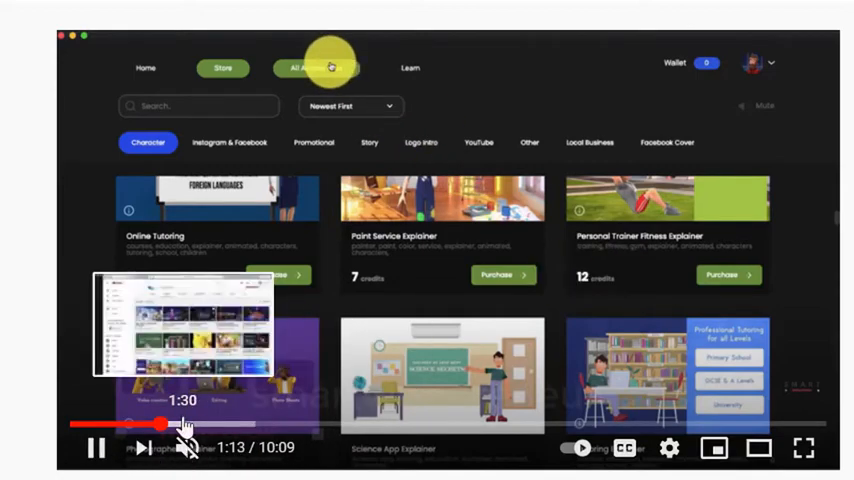
# - Skip ahead in the video to the three-character green-background project
pyautogui.click(316, 68)
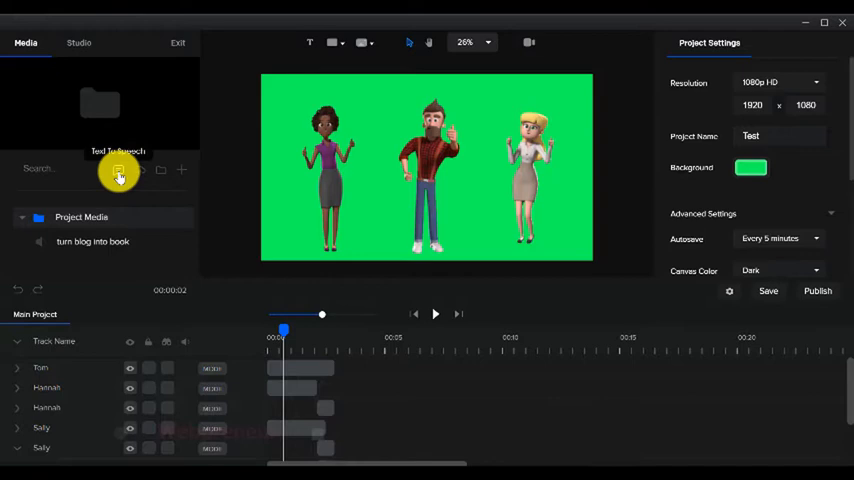
# - Bring up the Text to Speech dialog and scroll through its voice language list
pyautogui.click(118, 172)
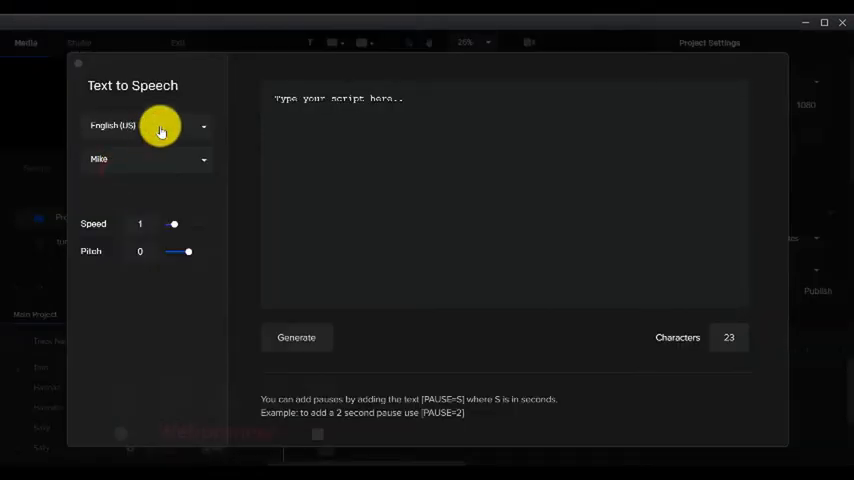
pyautogui.click(148, 126)
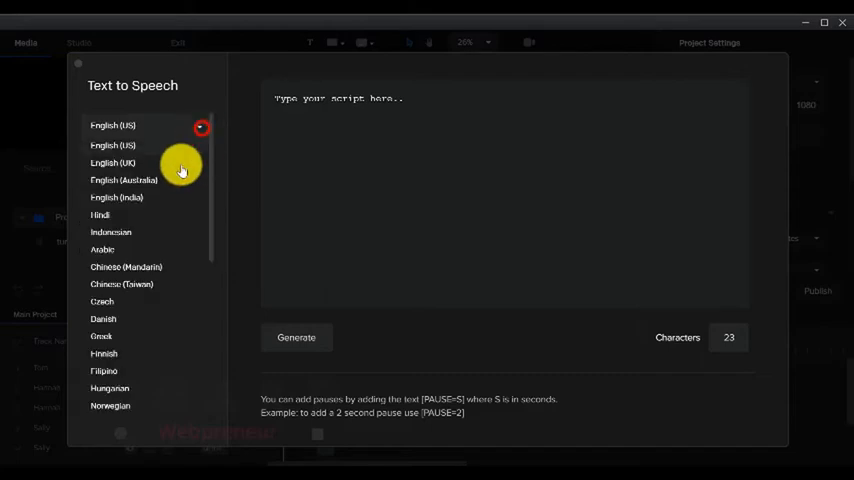
pyautogui.scroll(-3)
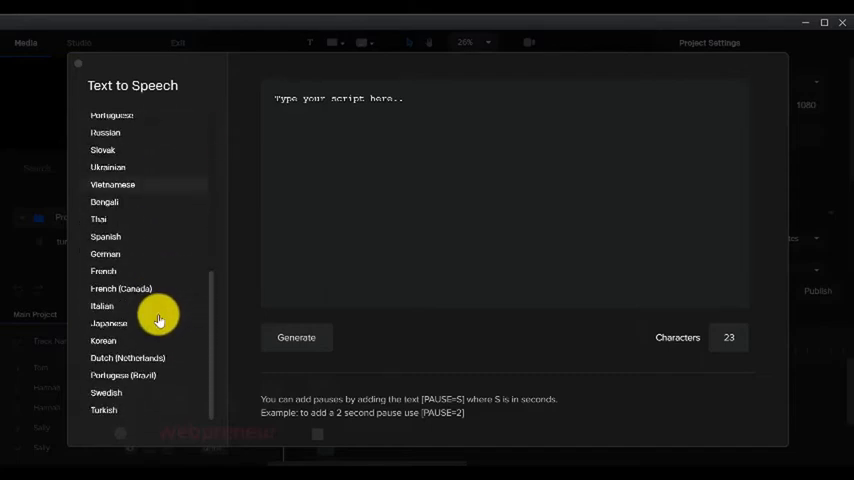